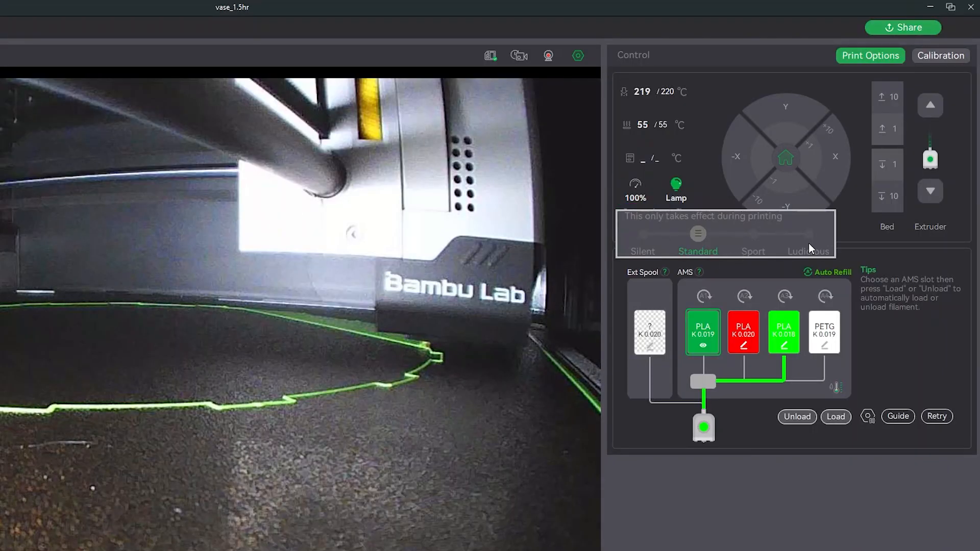
- Switch to the Device view showing the printer camera, temperatures and Standard speed mode
drag(698, 233, 808, 233)
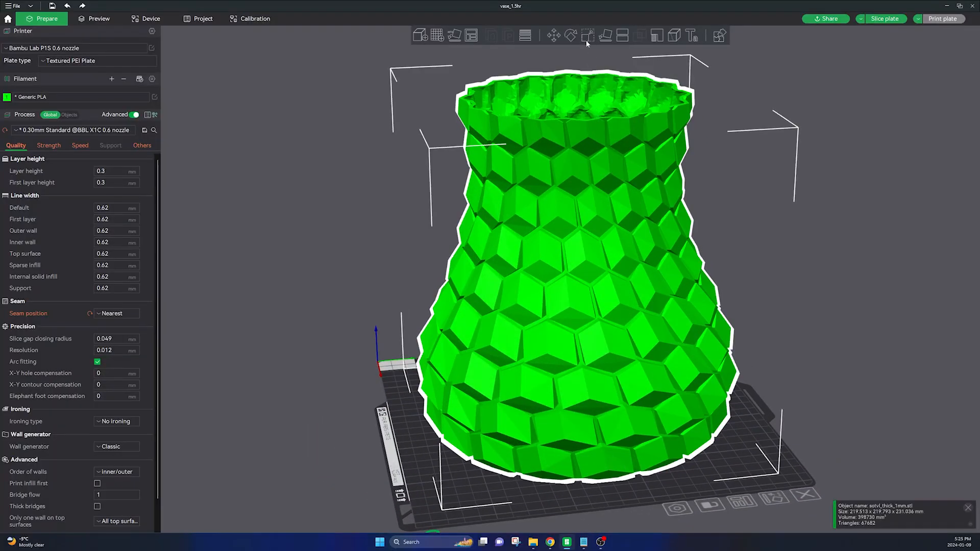
click(587, 35)
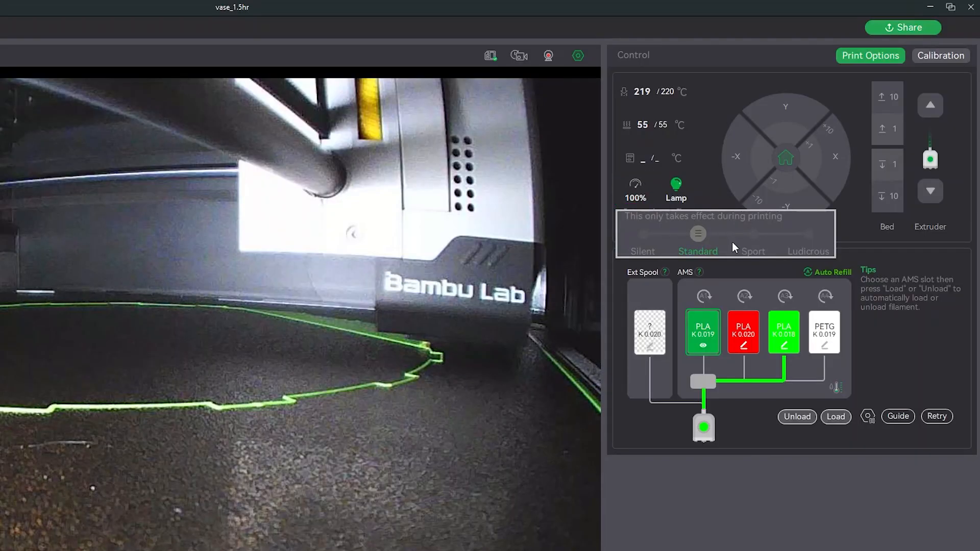
- Return to the Prepare view with the faceted green vase on the plate
drag(698, 234, 753, 233)
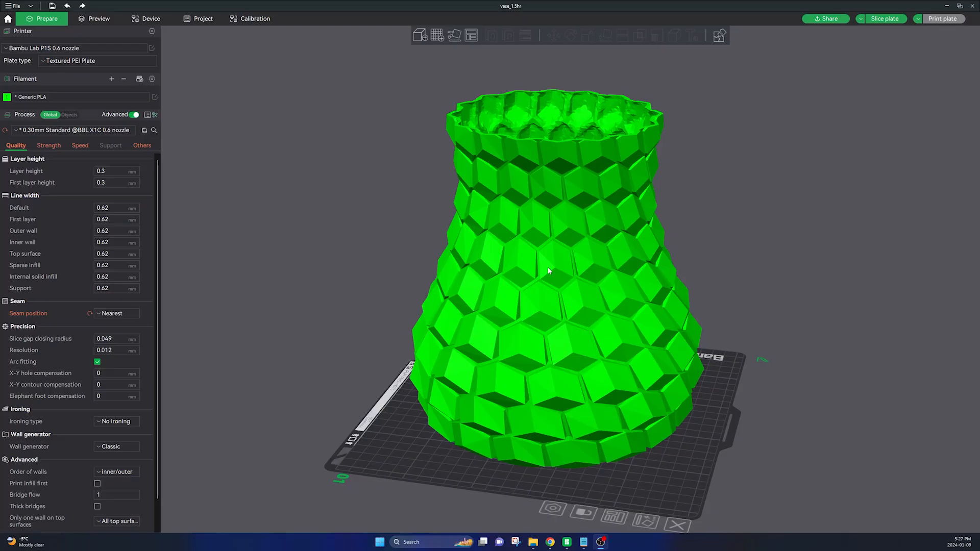
mouse_move(337, 296)
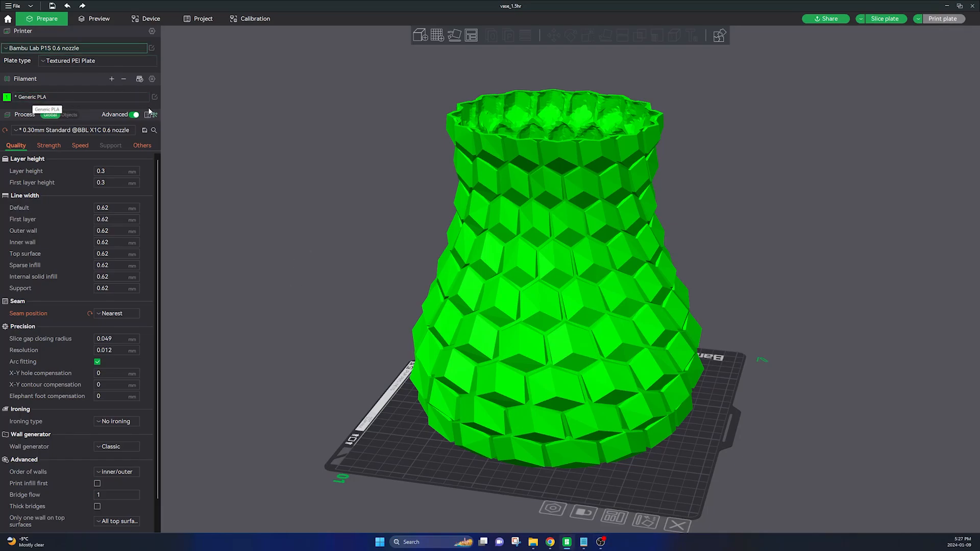
- Open Generic PLA settings and inspect the 20 mm³/s max volumetric speed field
click(154, 98)
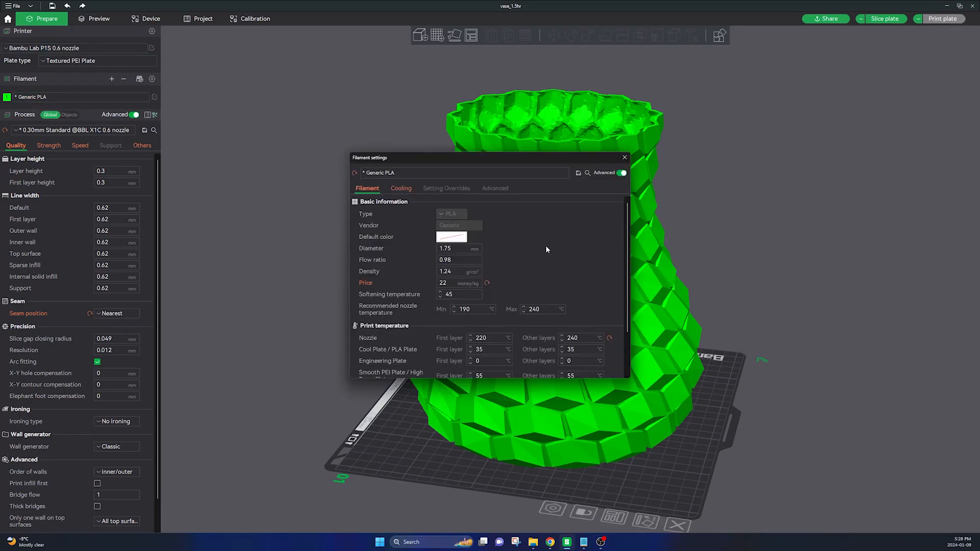
mouse_move(587, 248)
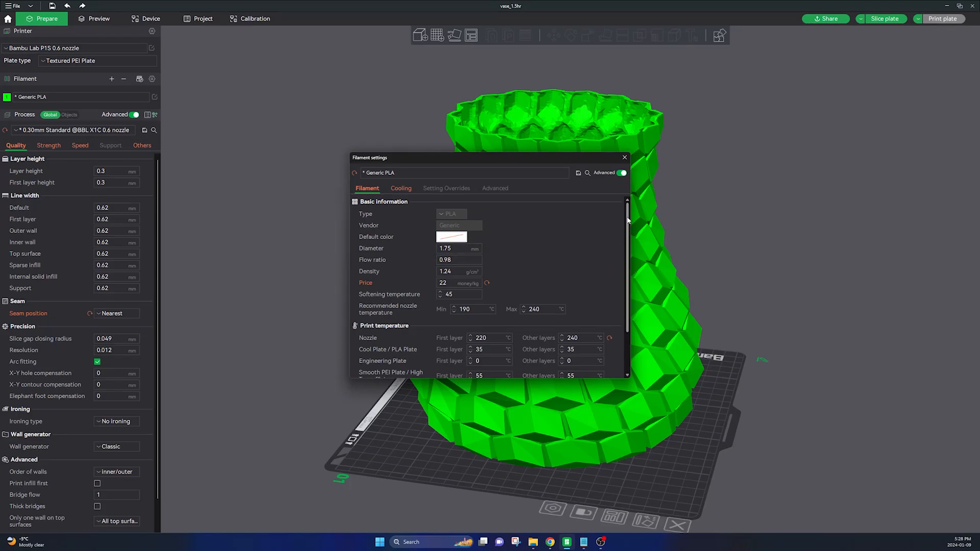
scroll(down, 3)
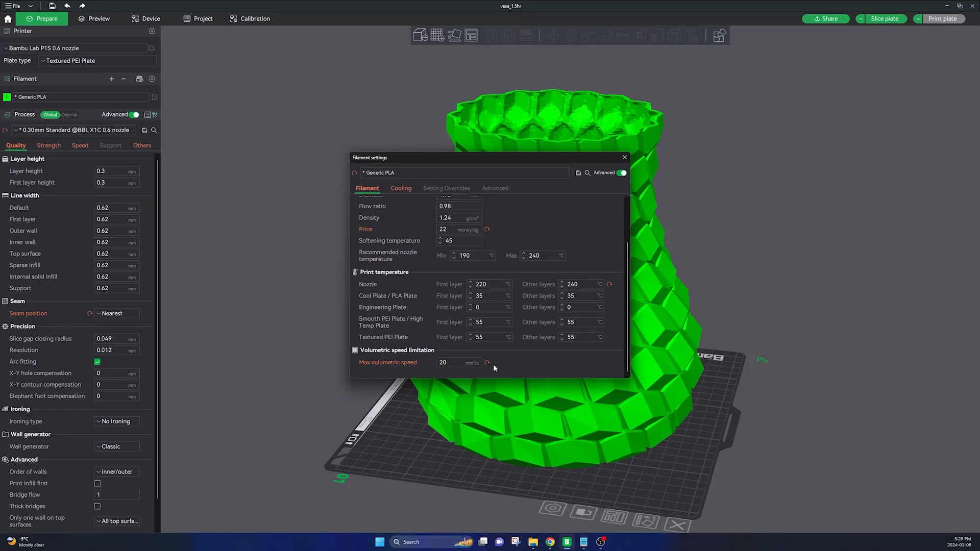
click(459, 362)
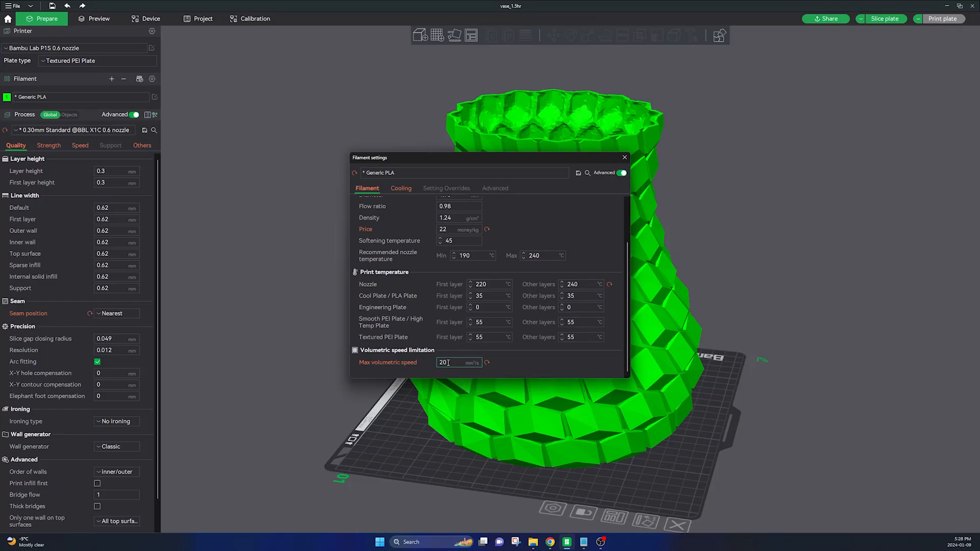
mouse_move(460, 362)
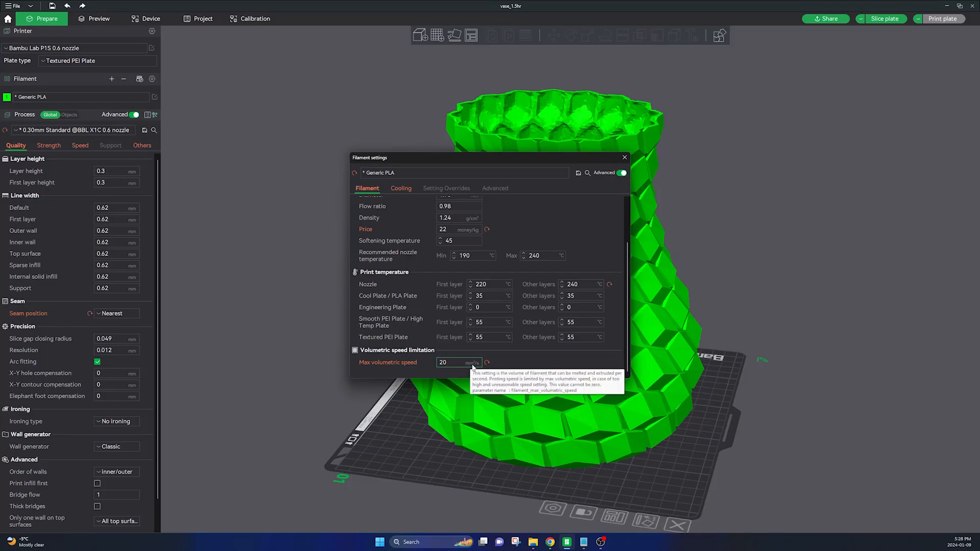
mouse_move(61, 92)
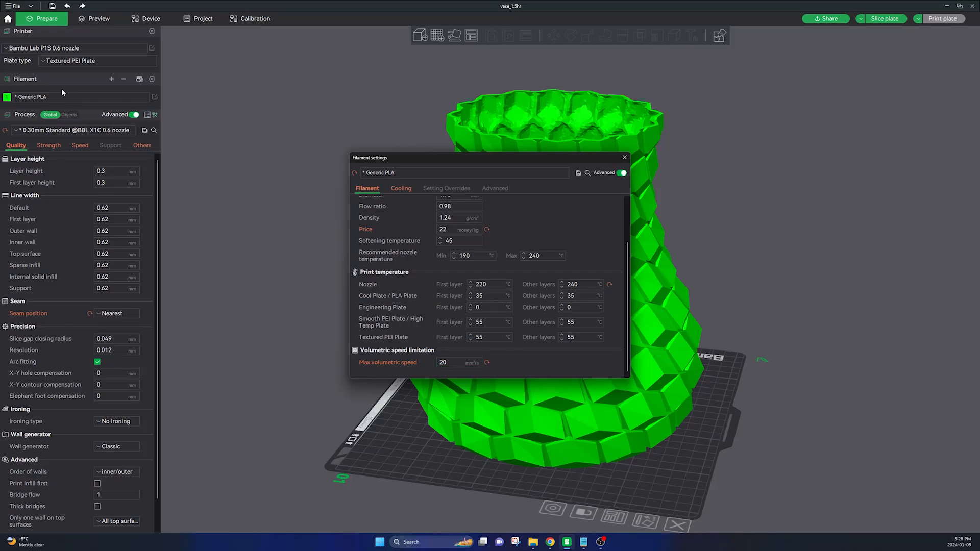
click(458, 363)
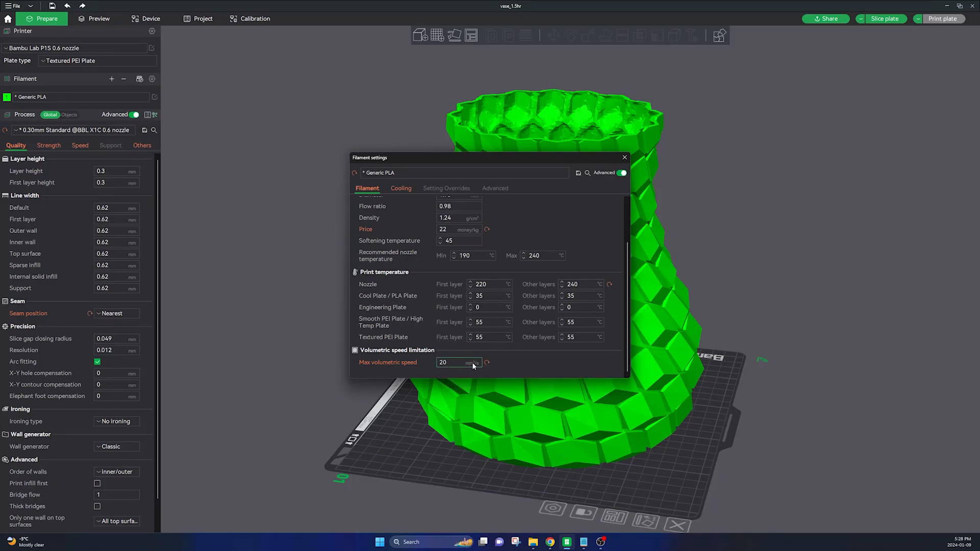
click(451, 362)
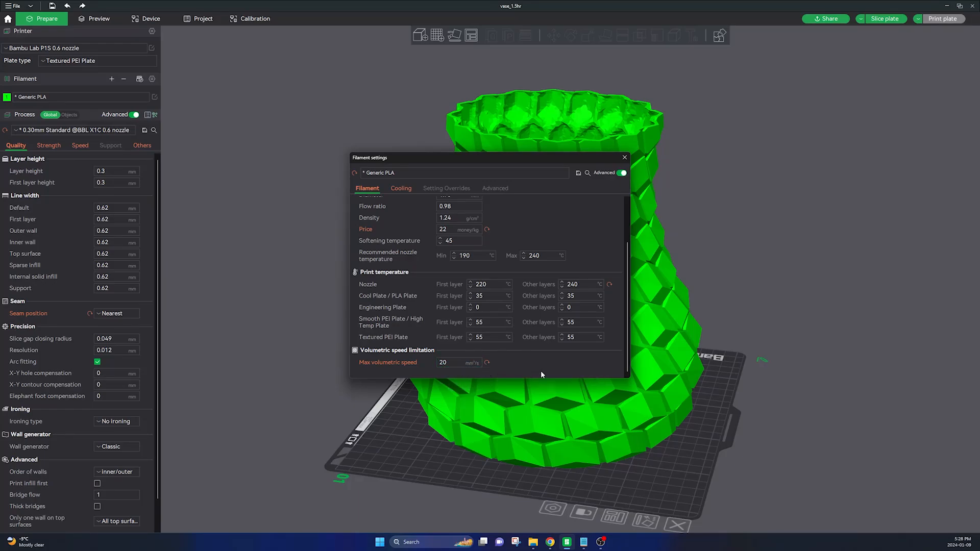
click(459, 362)
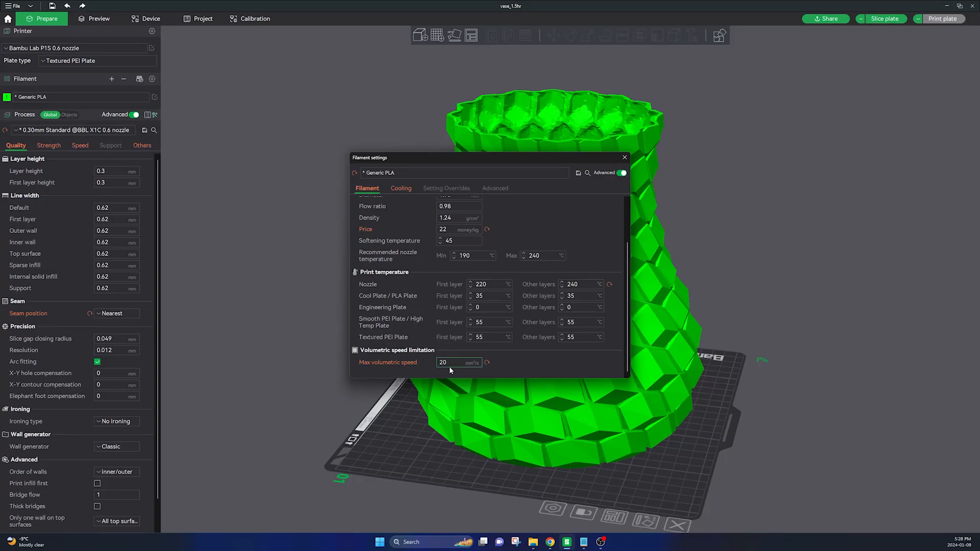
click(454, 362)
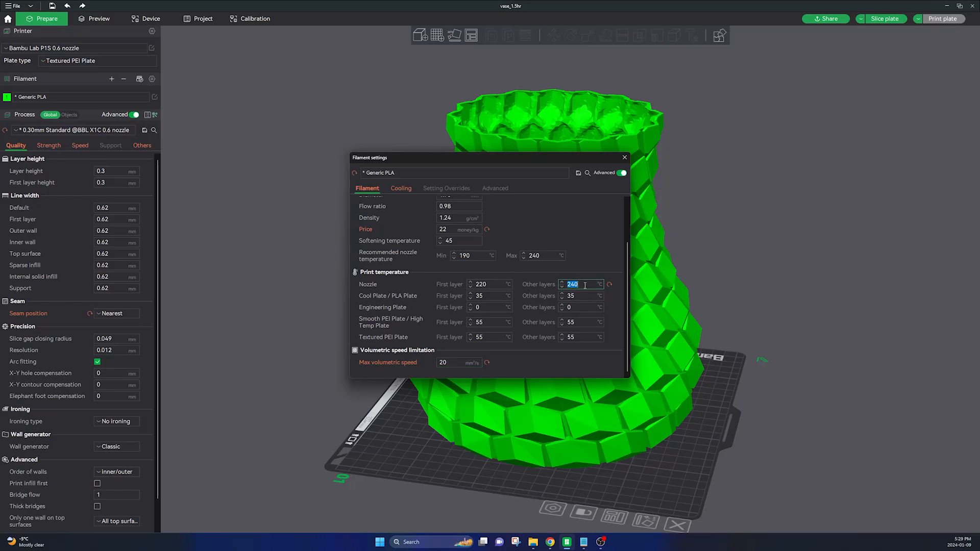
- Keep the other-layers nozzle temperature at 240 °C and close filament settings
click(490, 284)
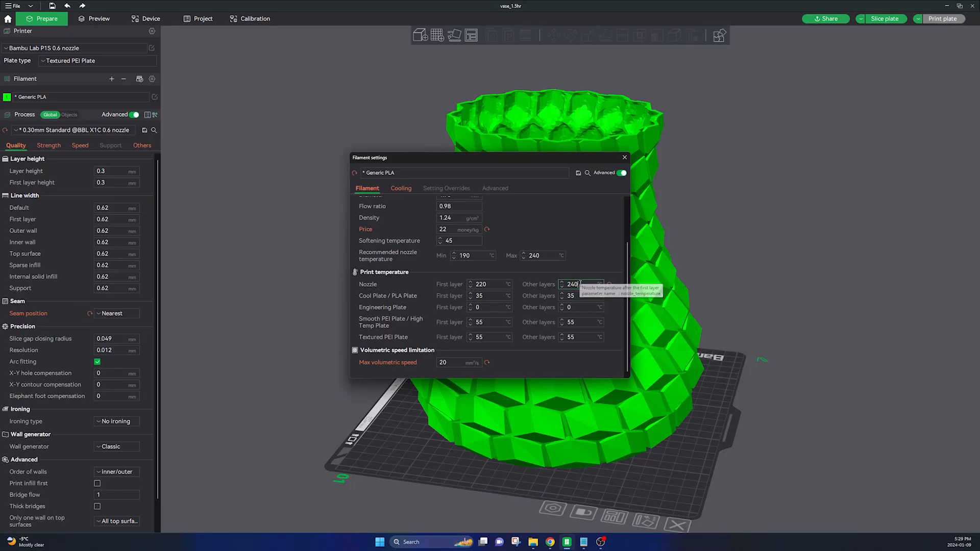
click(623, 158)
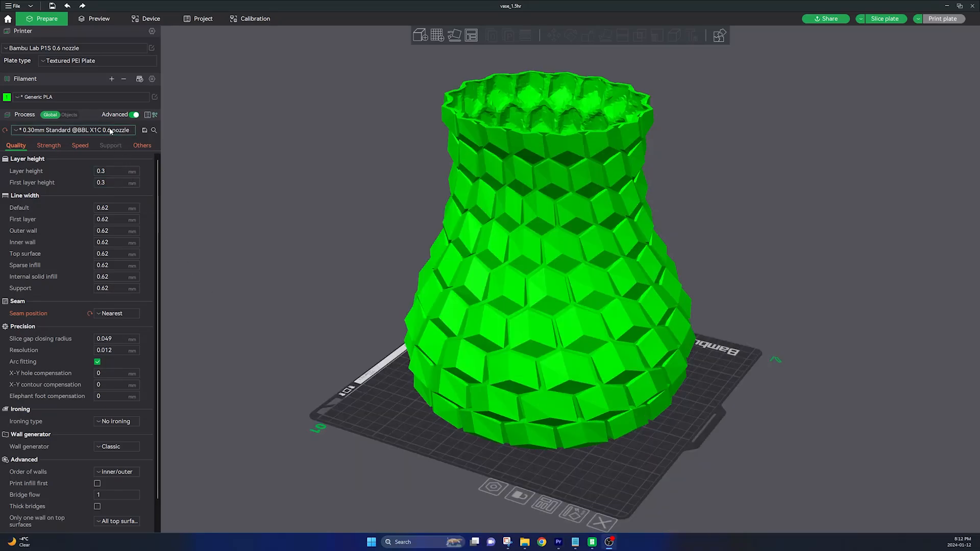
click(72, 130)
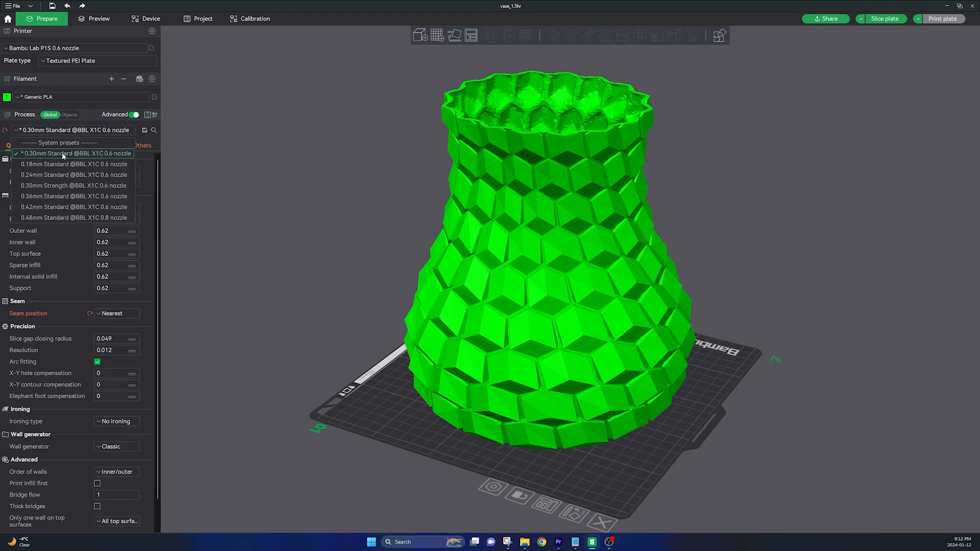
click(73, 153)
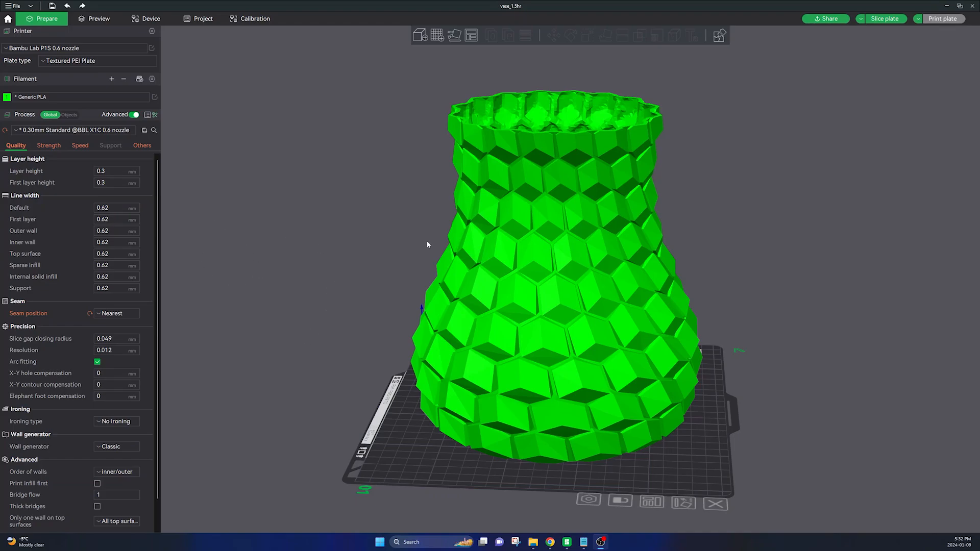
mouse_move(682, 200)
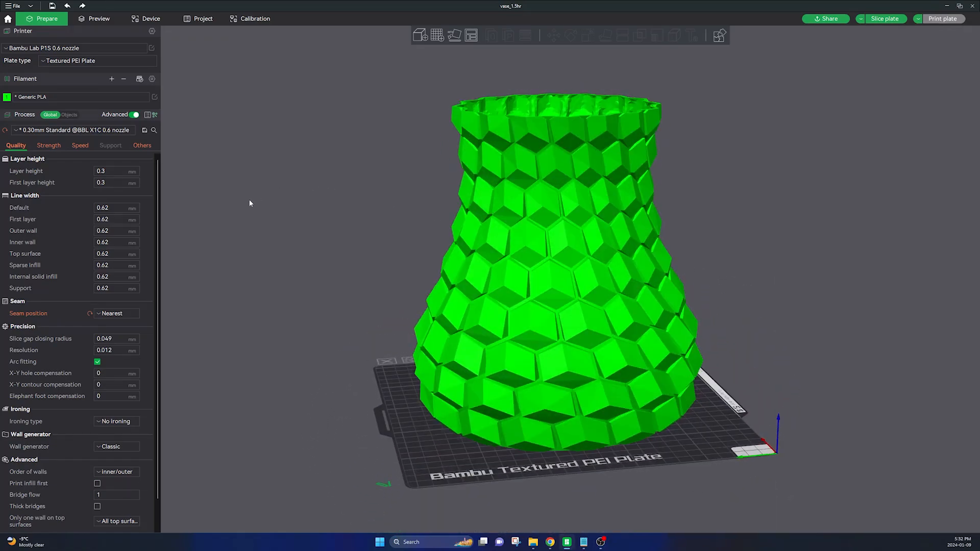
- Enable Spiral vase under Special mode in the Others process settings
click(141, 145)
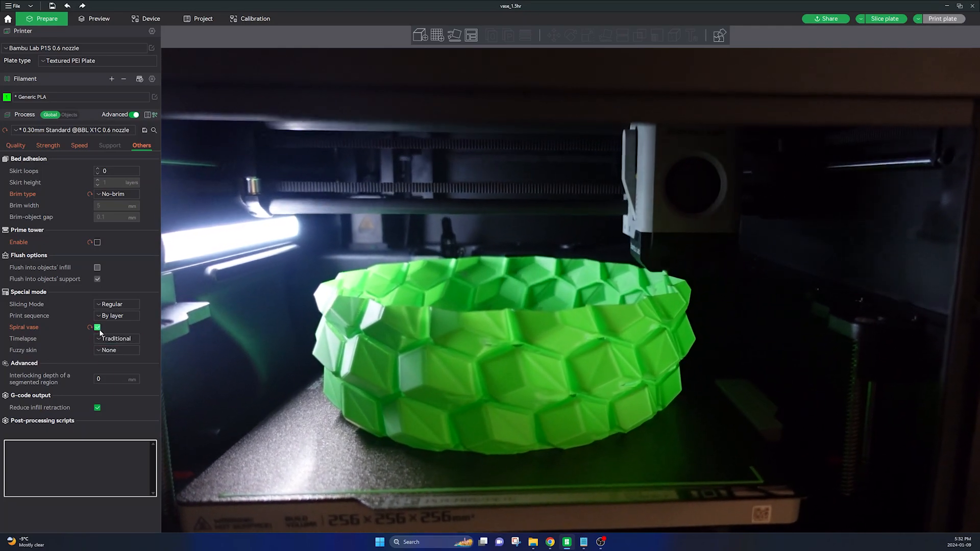
click(97, 327)
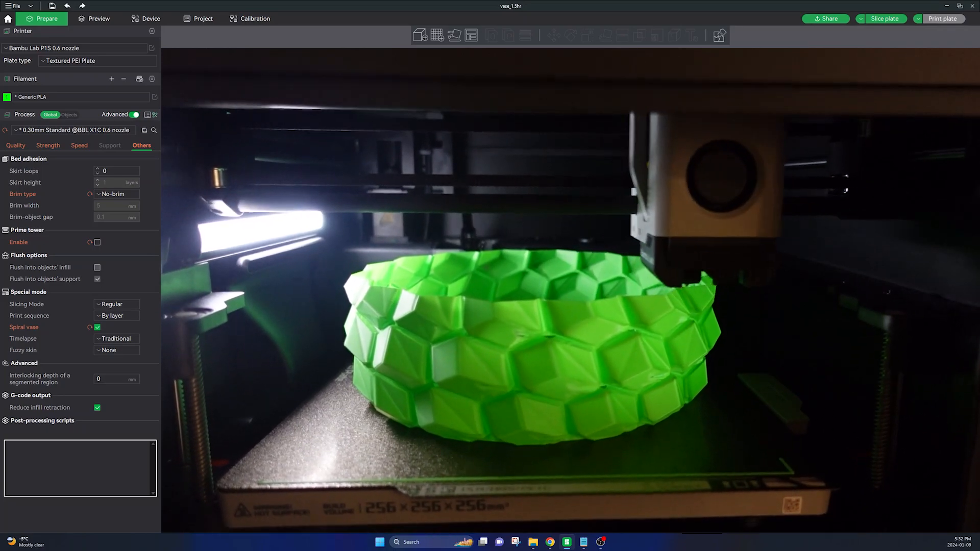
click(15, 145)
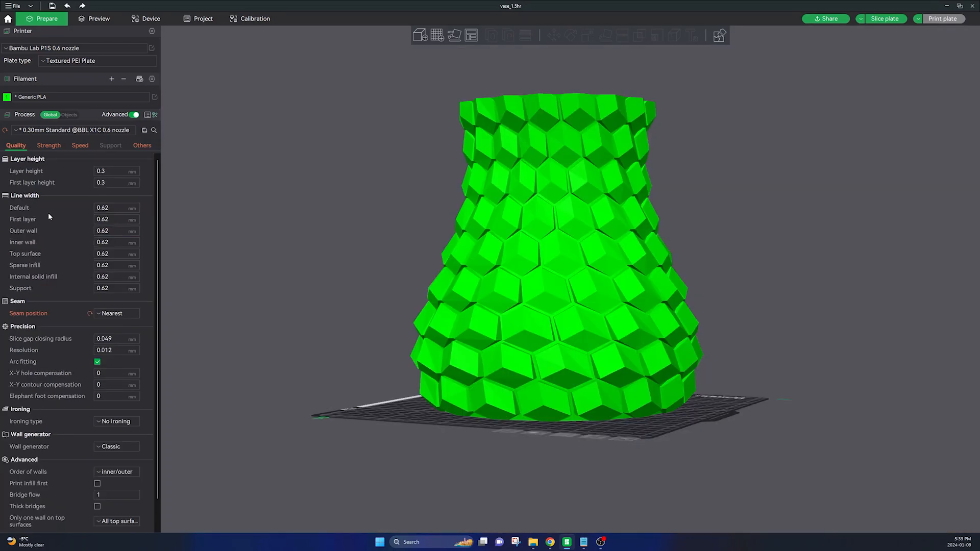
- Review Strength settings: one wall loop, one bottom shell, 0% infill
click(48, 145)
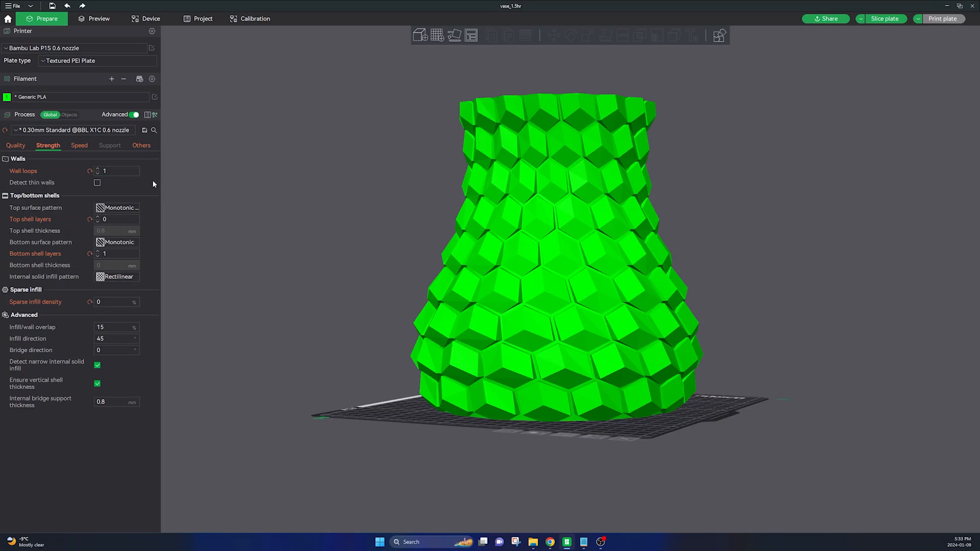
click(117, 170)
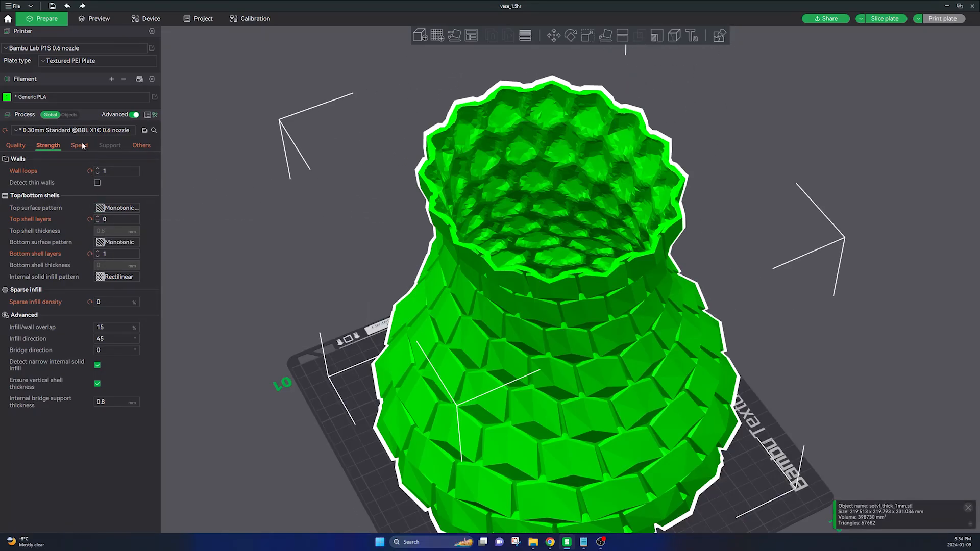
- Review the Speed settings for first layer, walls and travel
click(78, 145)
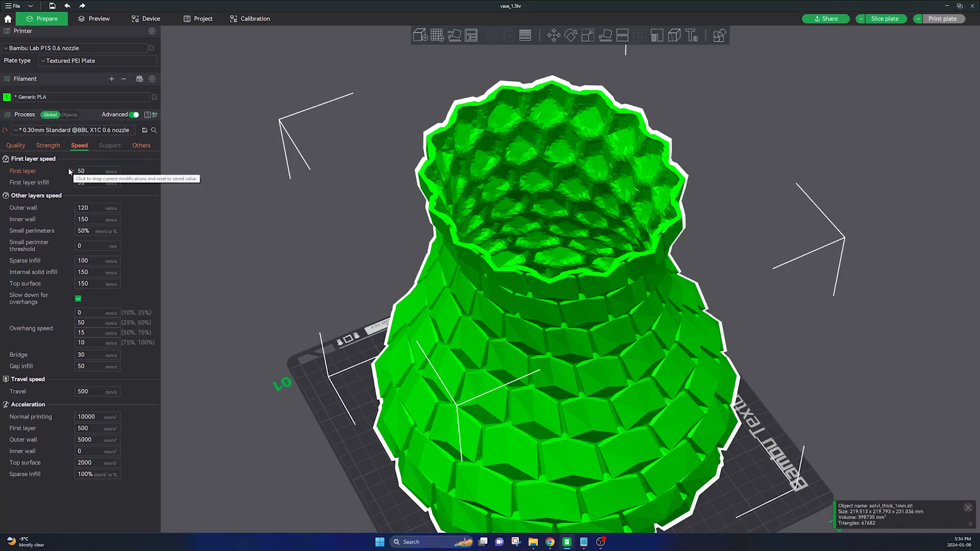
click(99, 18)
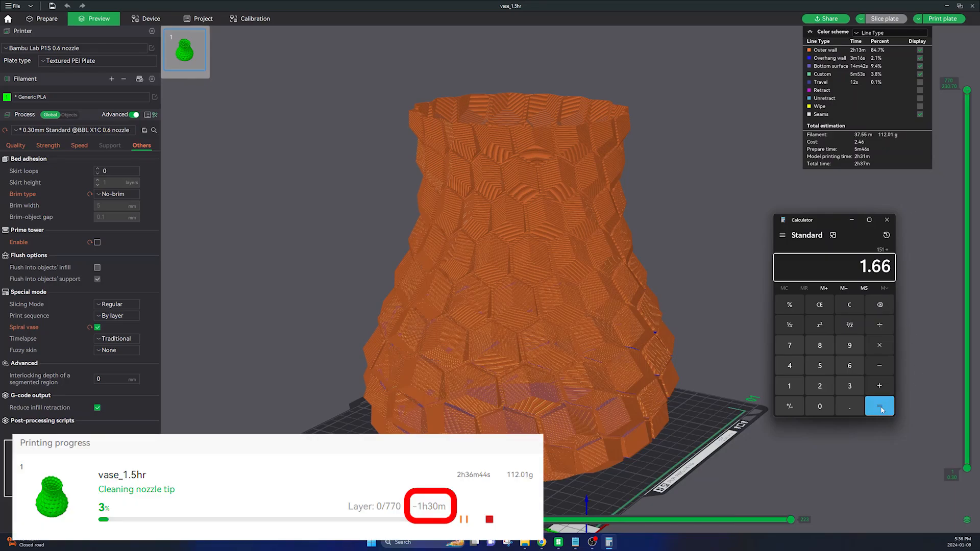
- Compute 151 ÷ 1.66 in Calculator, getting about 90.96 minutes
click(879, 406)
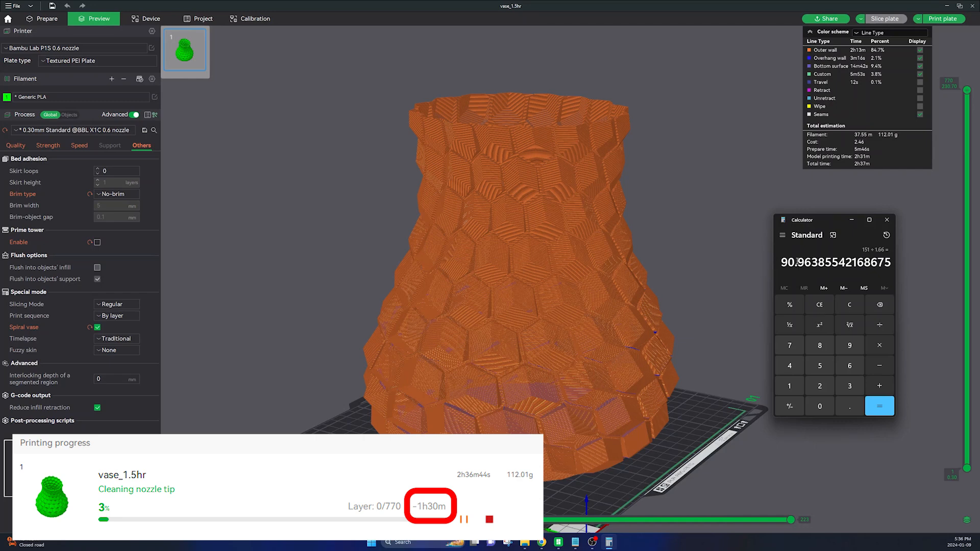